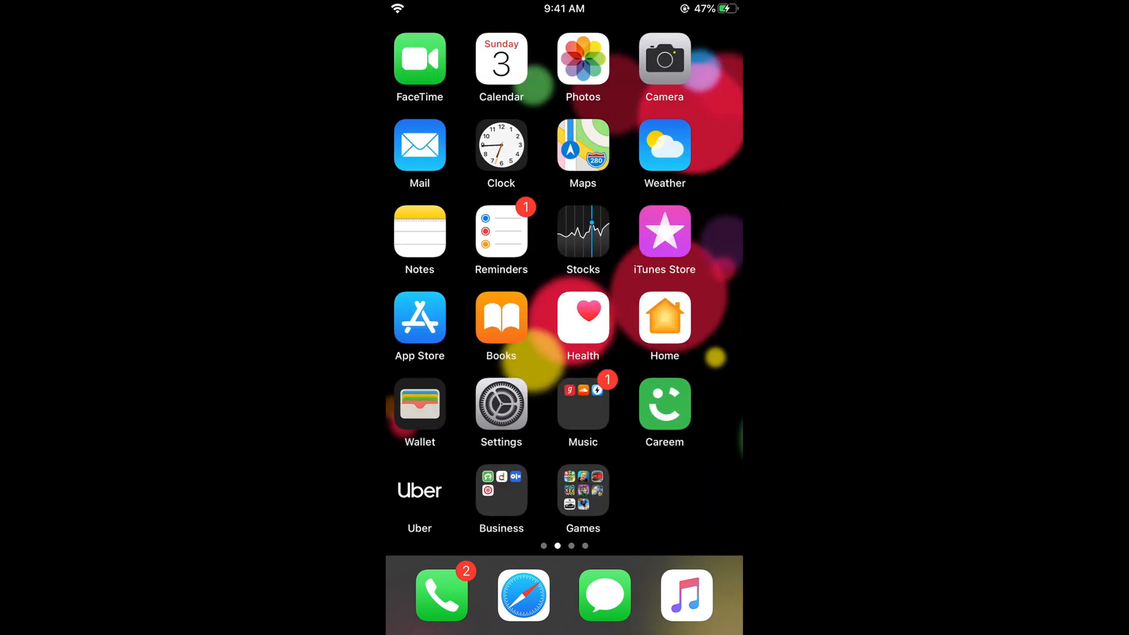
# Launch Settings from the home screen and go to the General page.
pyautogui.click(501, 405)
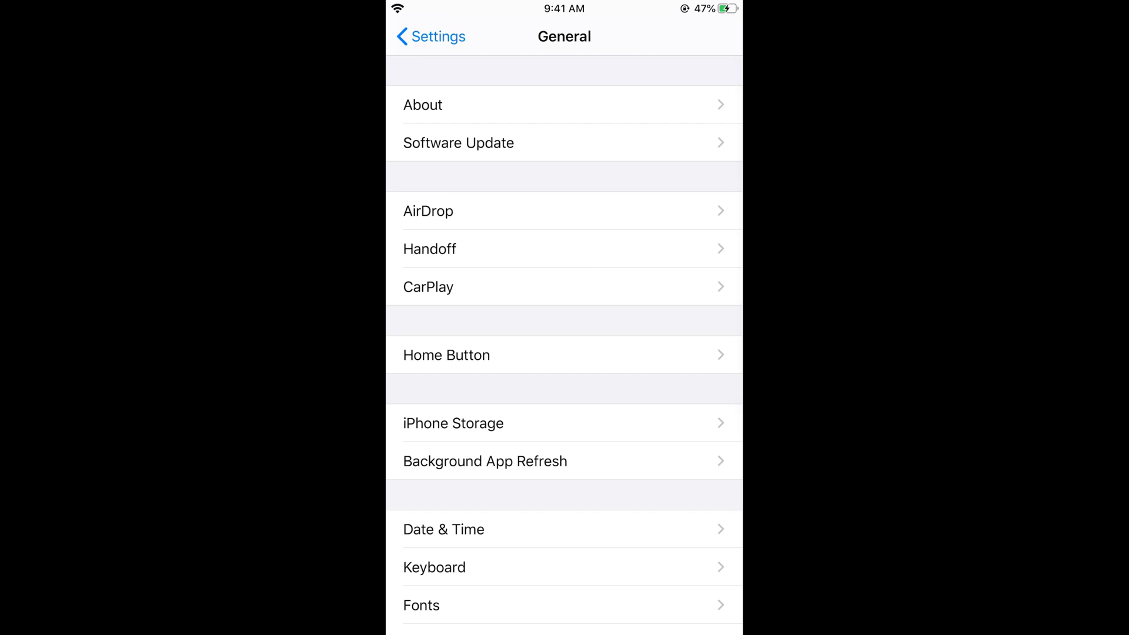
# Show iPhone Storage (36.6 GB of 128 GB used) and reach the apps listed by size.
pyautogui.click(452, 422)
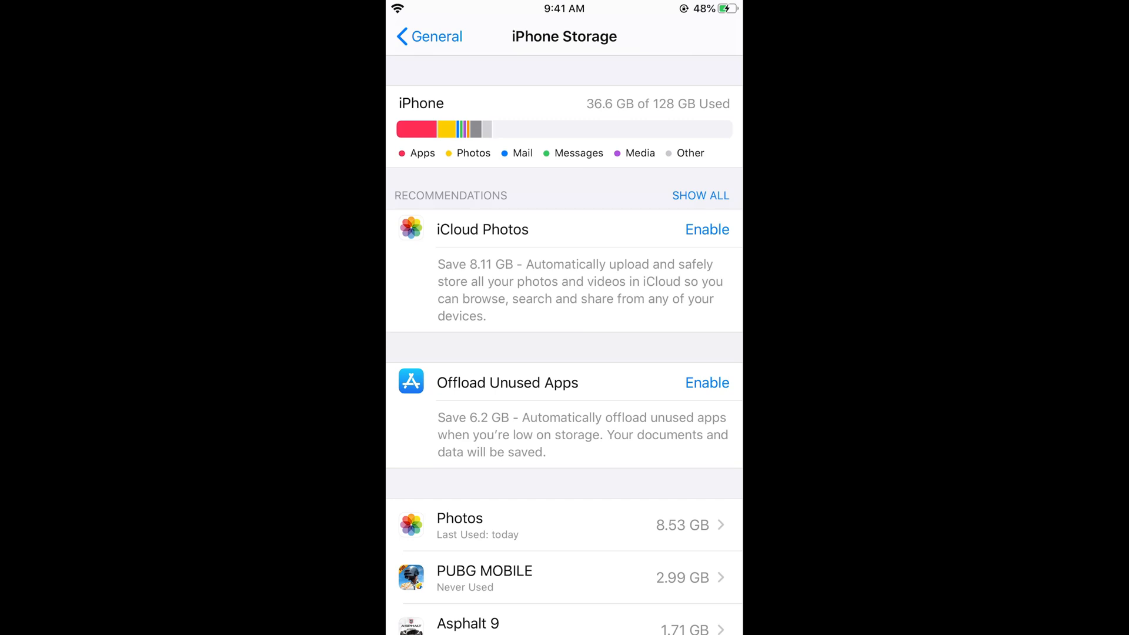
pyautogui.scroll(-3)
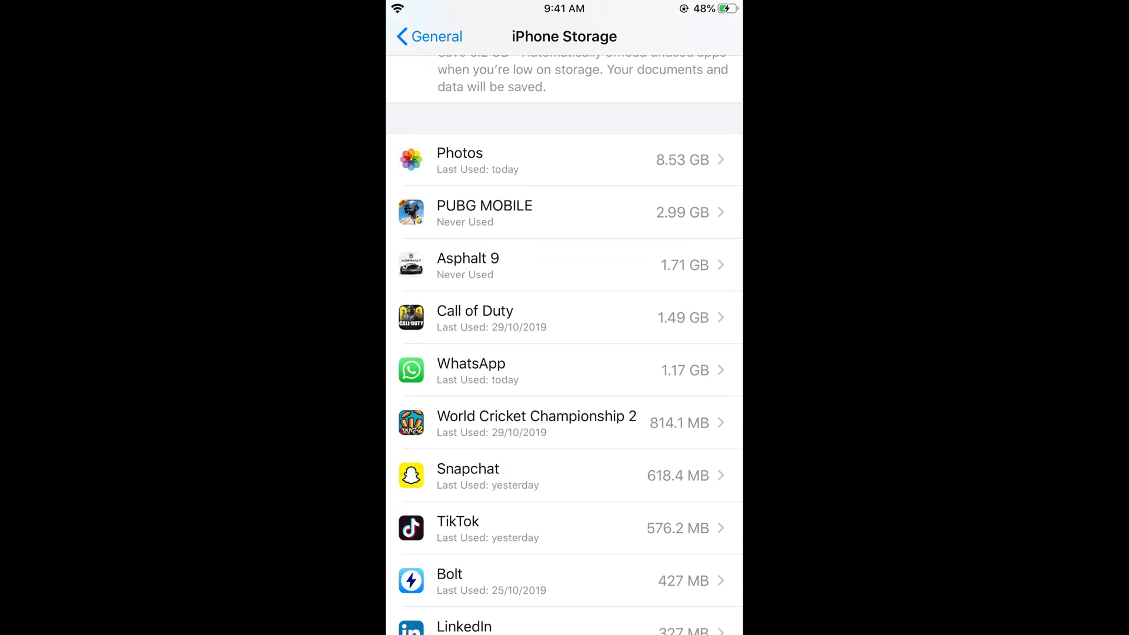
pyautogui.scroll(-3)
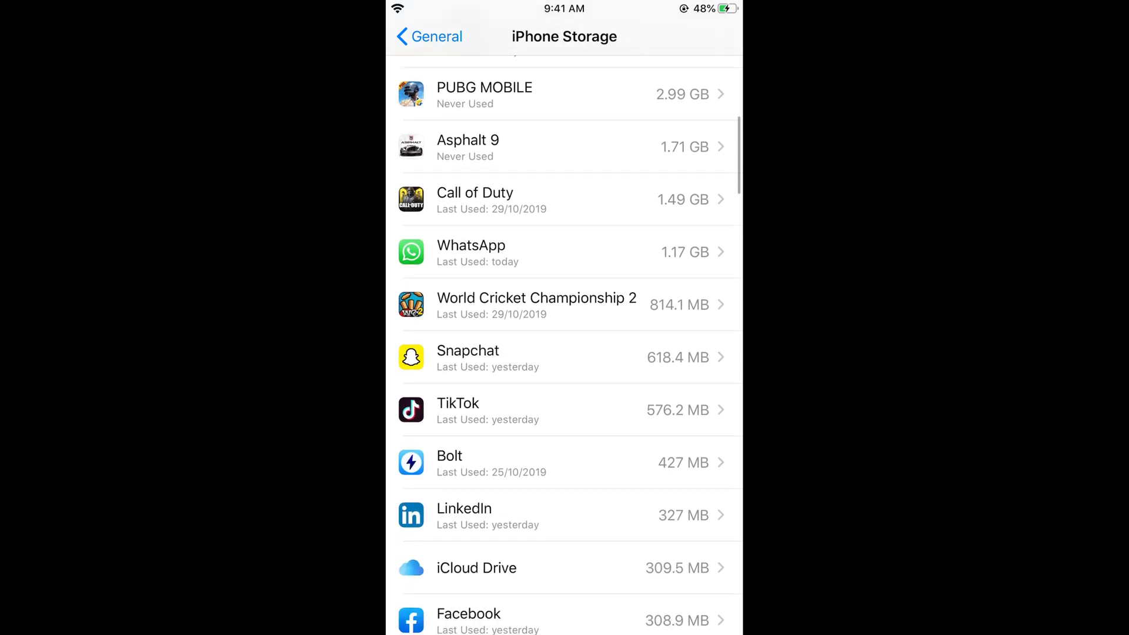
pyautogui.scroll(-3)
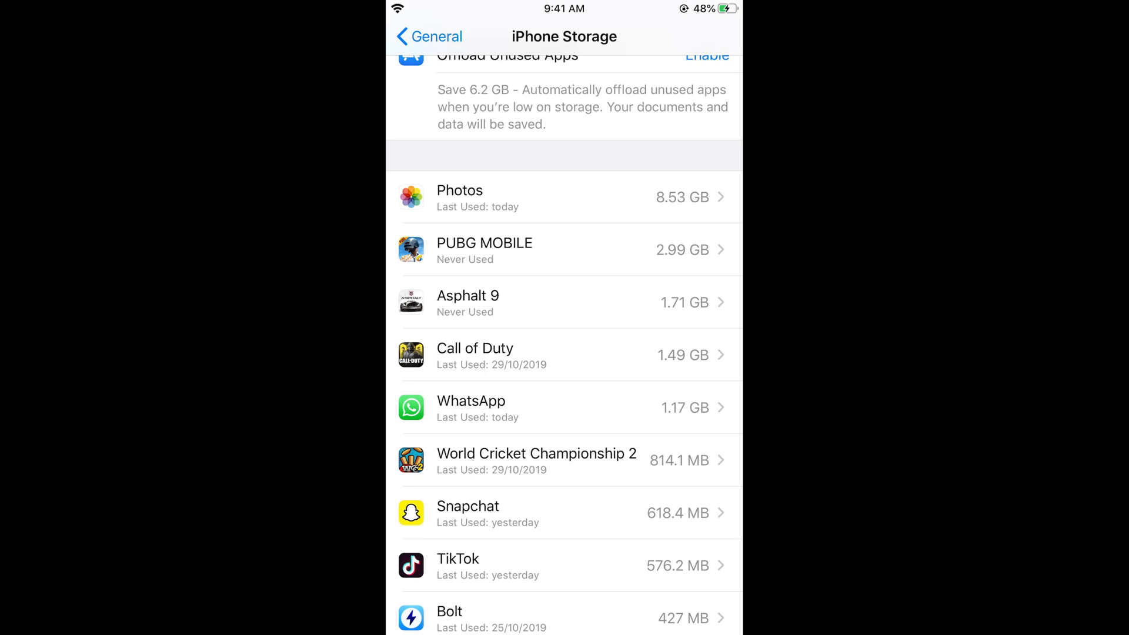
# Offload PUBG MOBILE (2.99 GB), confirming the offload that keeps its documents and data.
pyautogui.click(563, 249)
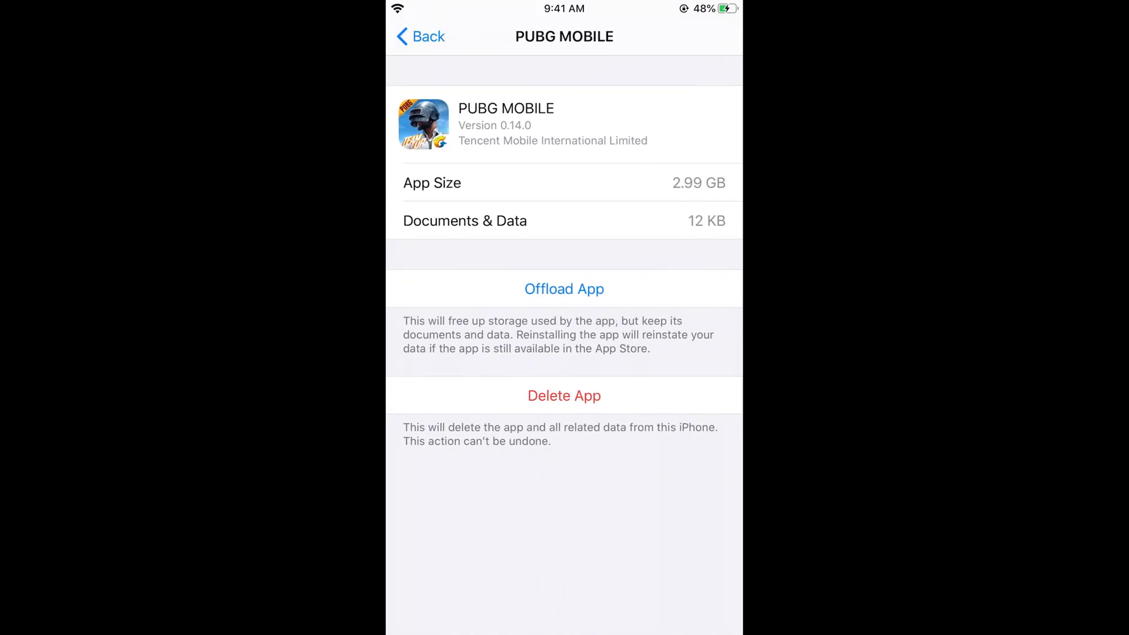
pyautogui.click(563, 289)
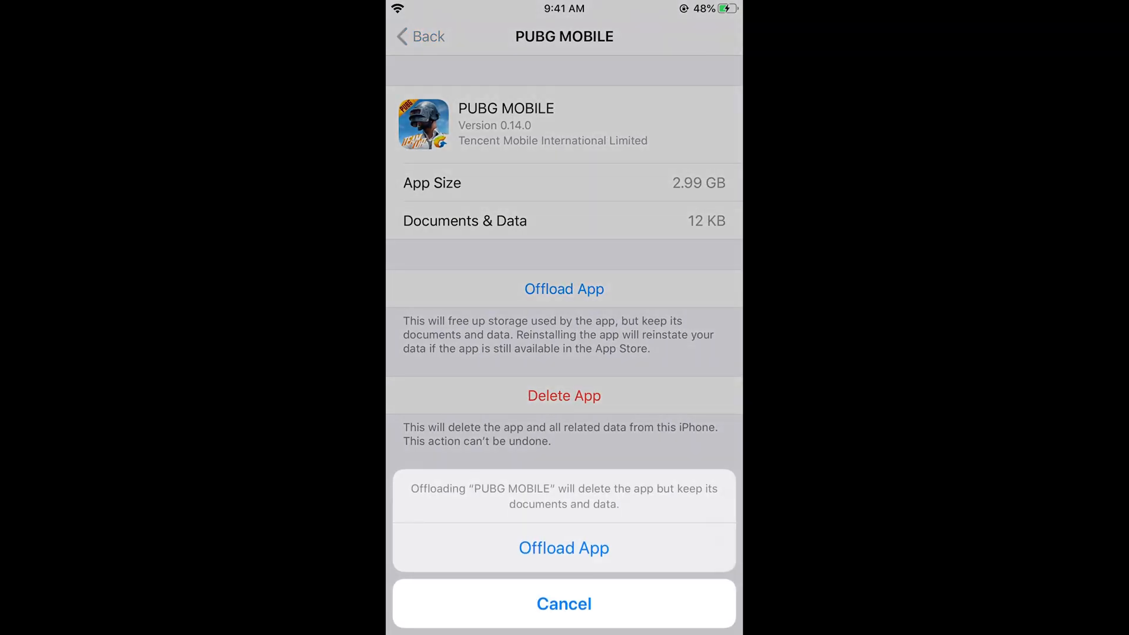
pyautogui.click(563, 603)
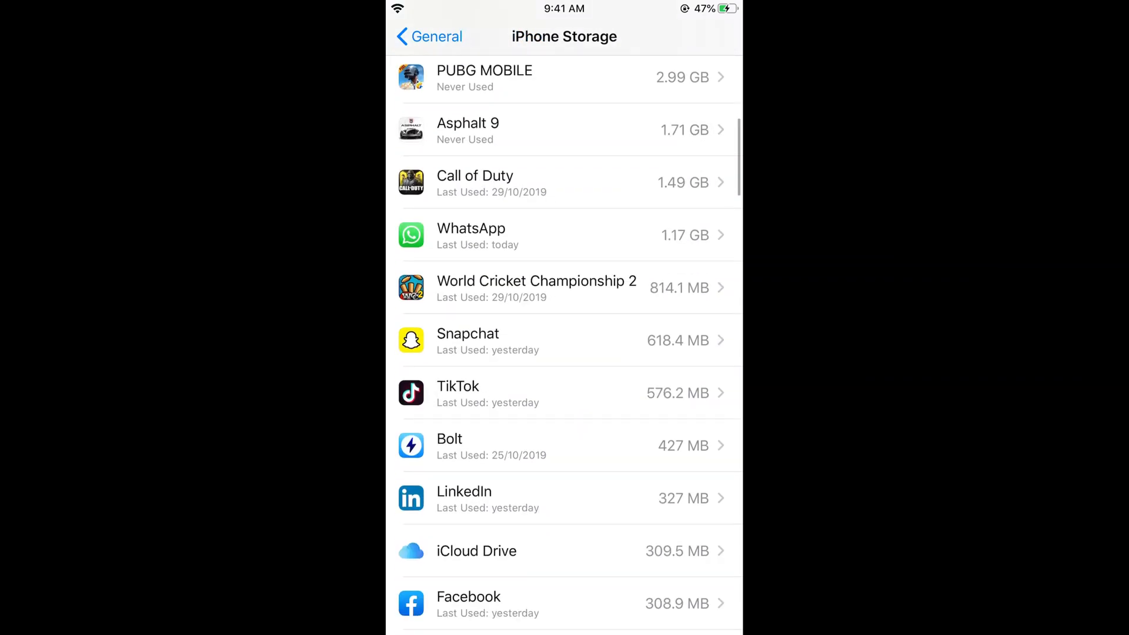
# Offload Snapchat (144.2 MB app), keeping its 474.2 MB of documents and data.
pyautogui.scroll(-3)
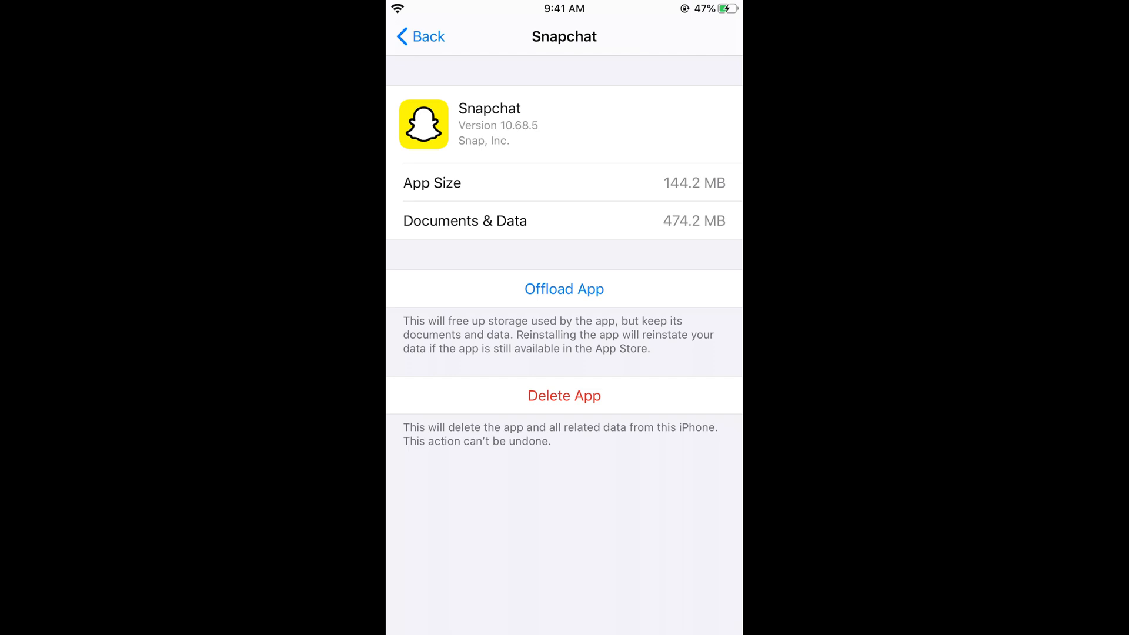
pyautogui.click(563, 289)
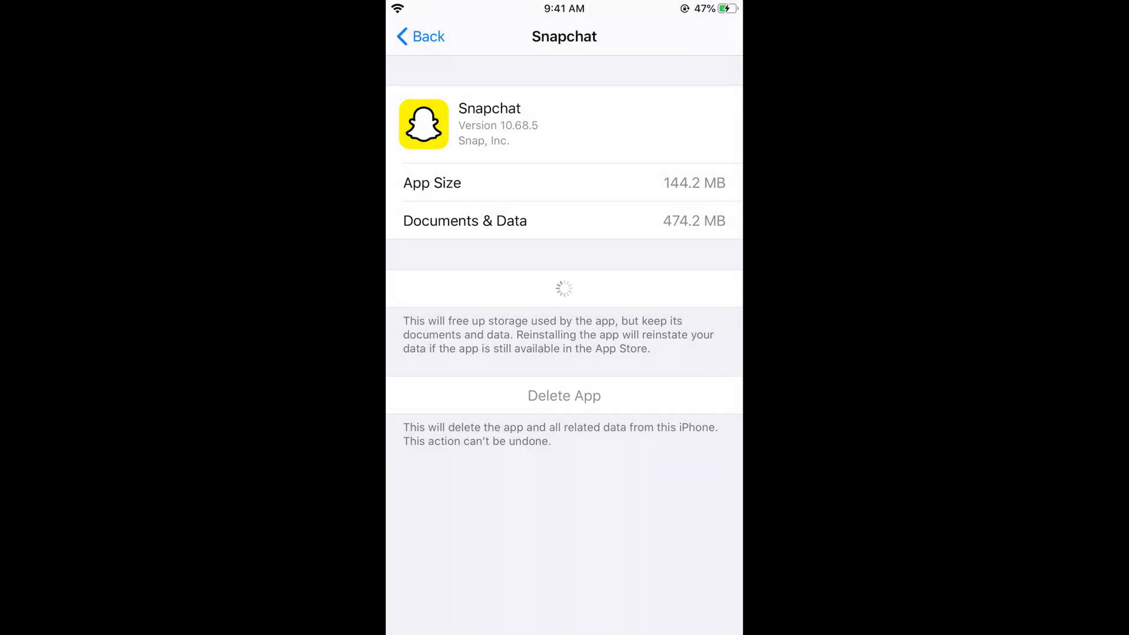